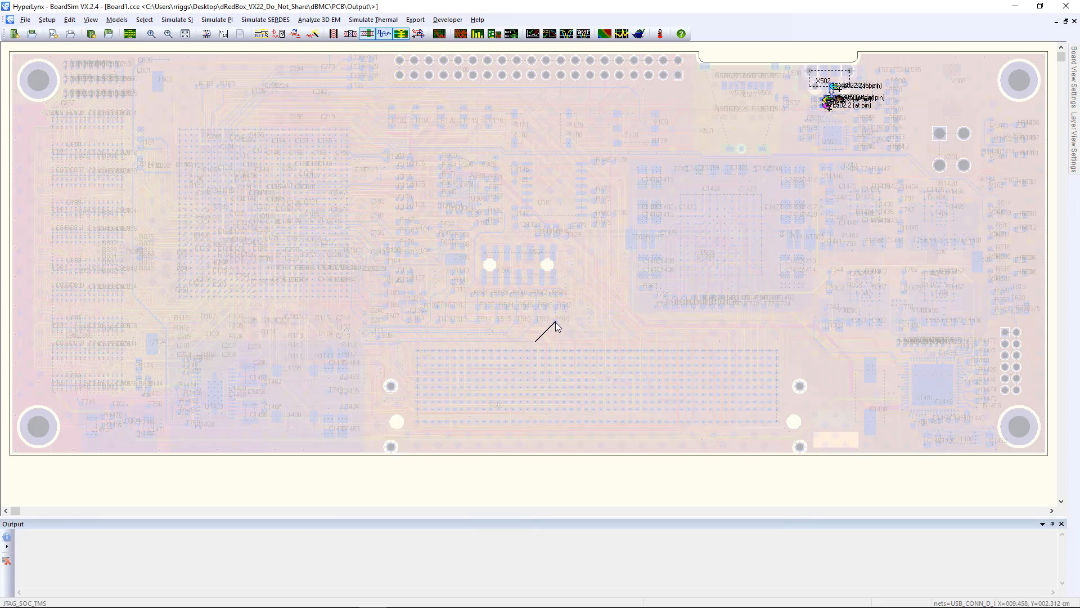
Step: Launch the SerDes batch wizard for compliance checks, preset to PCIe 3.0 with four lane pairs
click(265, 19)
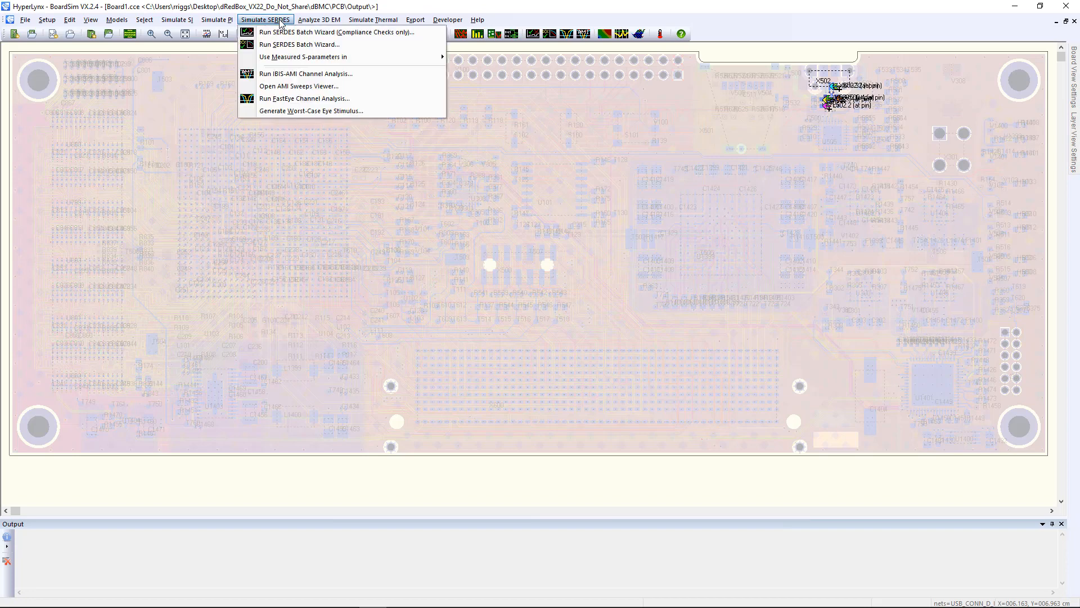
click(337, 32)
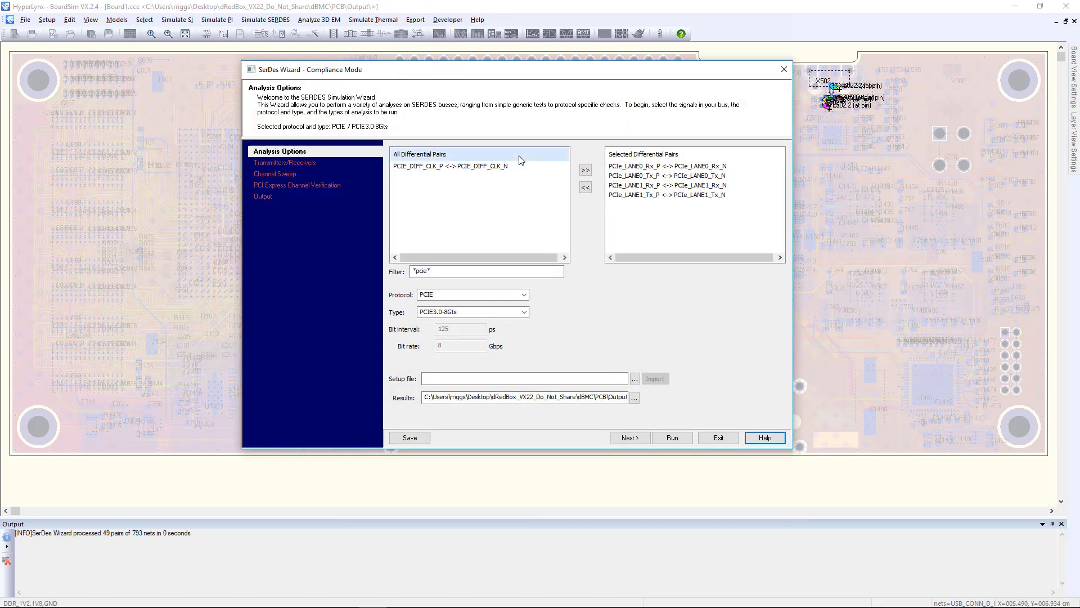
Step: Browse the PCIe and JESD types, then switch the protocol to Ethernet 1000BASE-KX
click(524, 311)
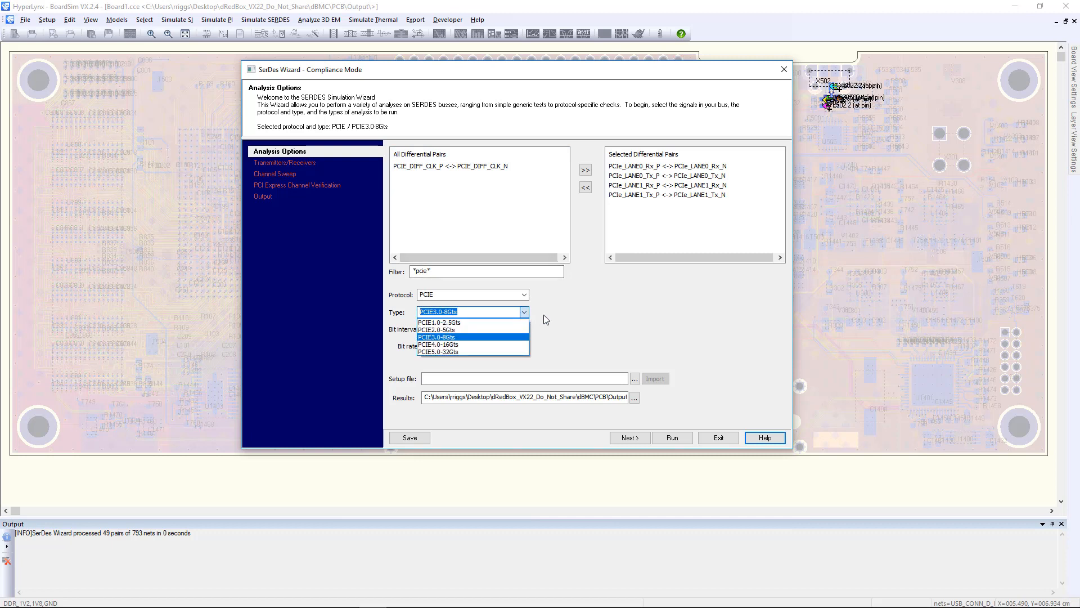
click(438, 336)
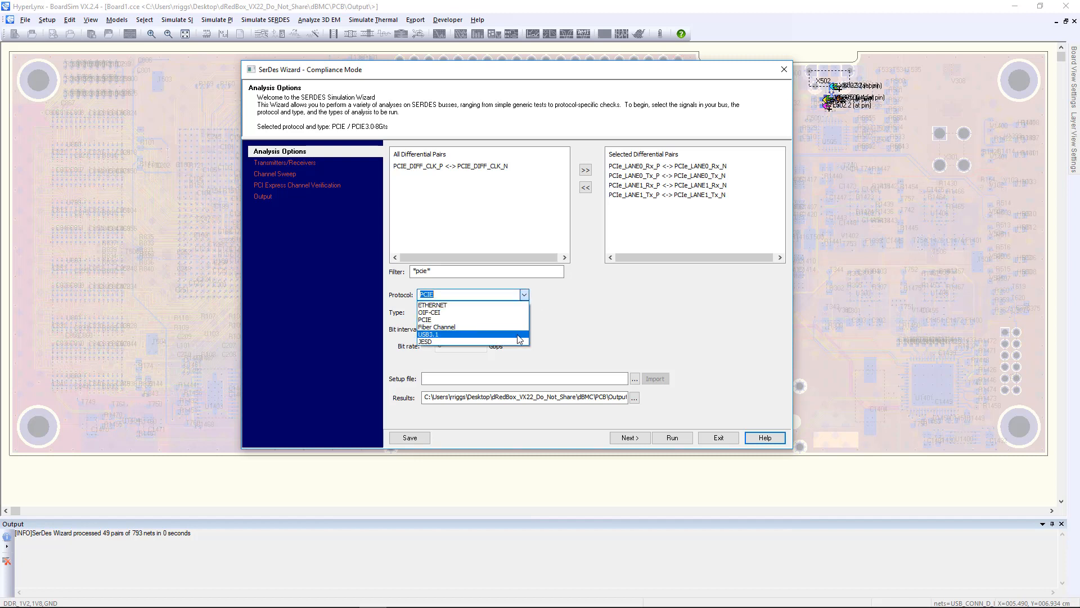
click(426, 341)
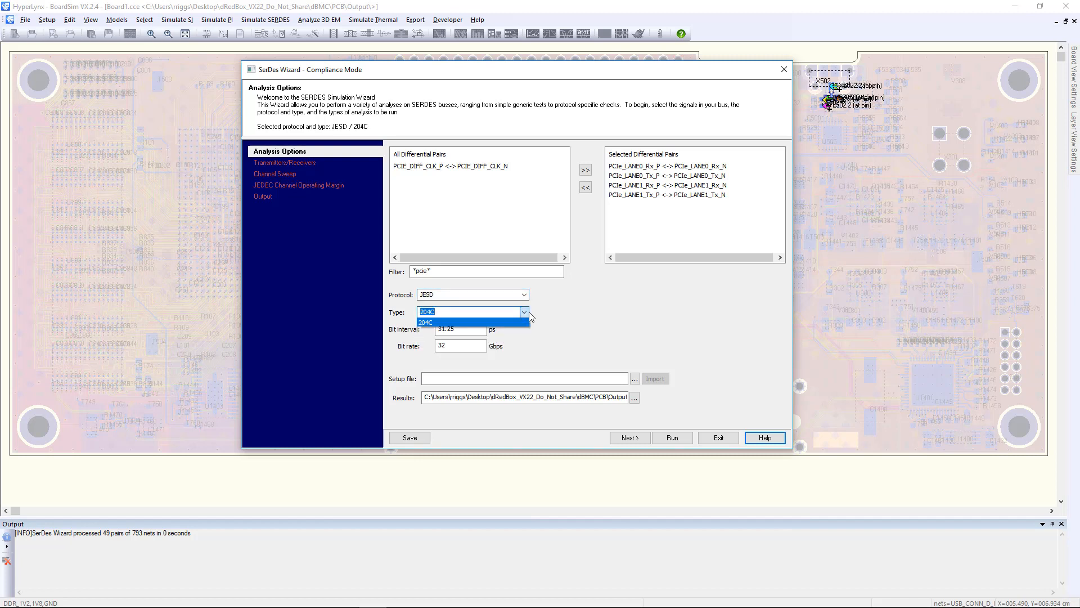
click(522, 294)
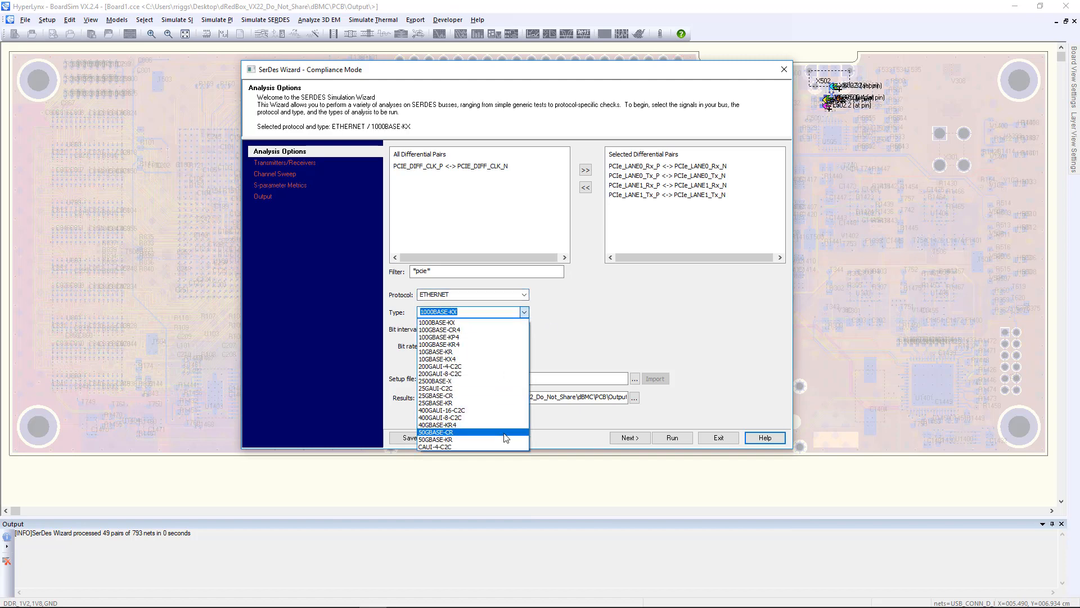
click(628, 438)
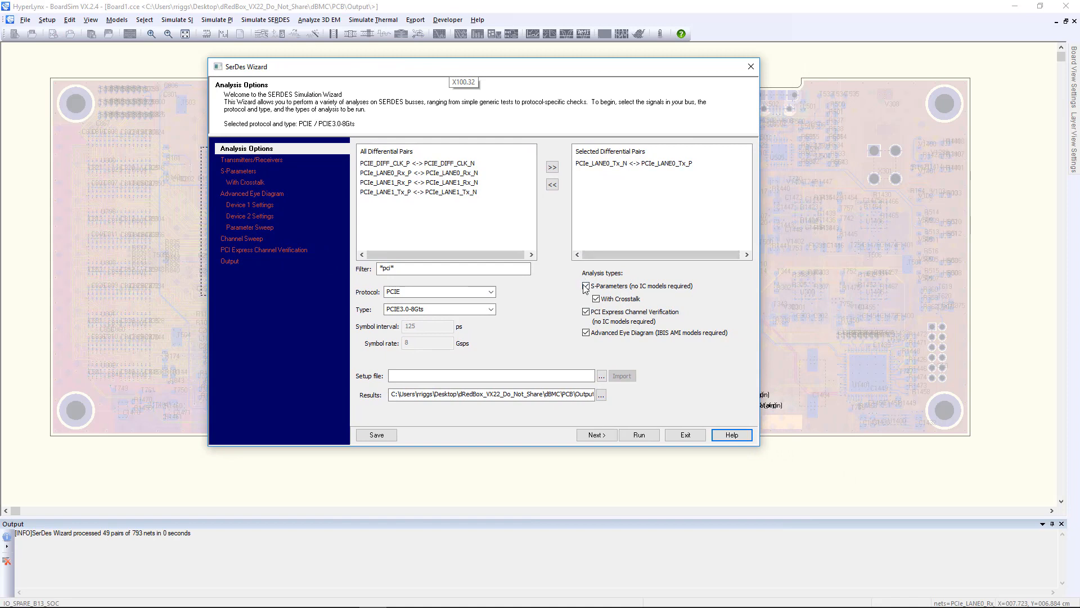
Step: Keep S-Parameters with Crosstalk on and enable PCI Express Channel Verification for LANE0 Tx
click(586, 286)
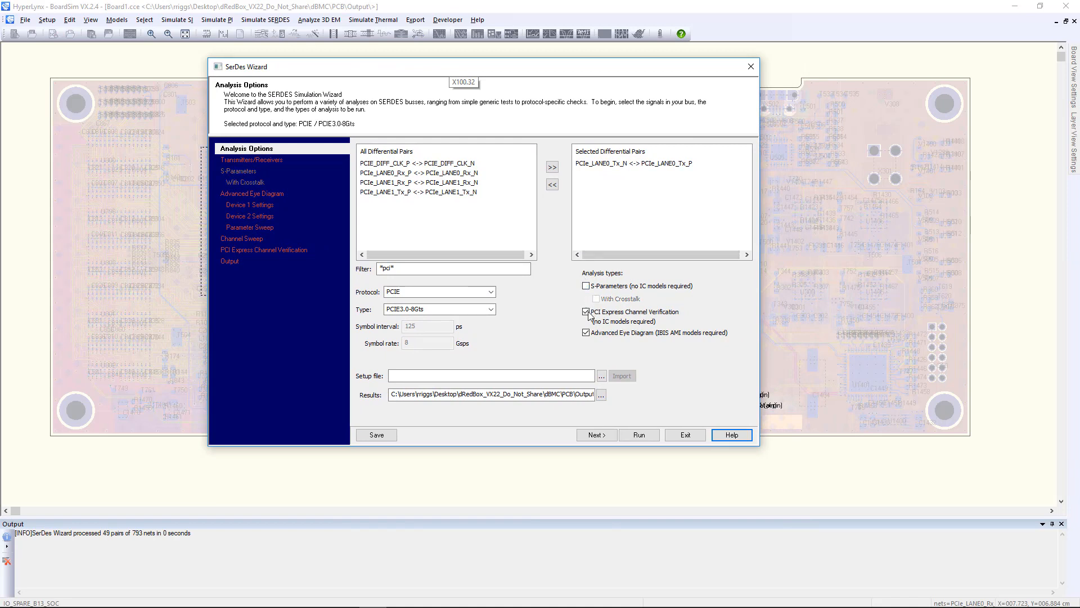
click(586, 285)
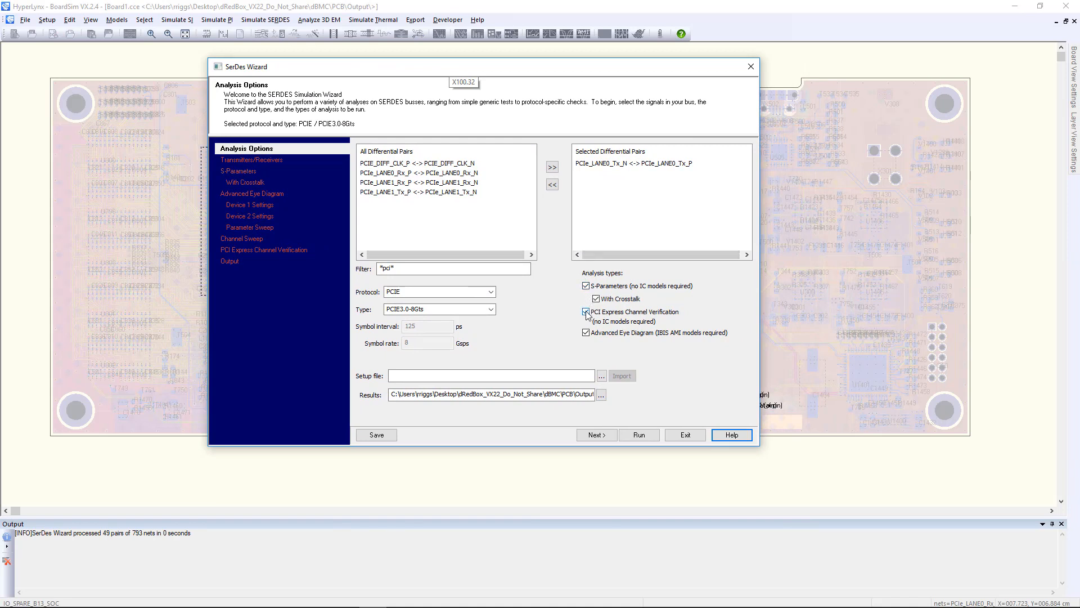
click(586, 311)
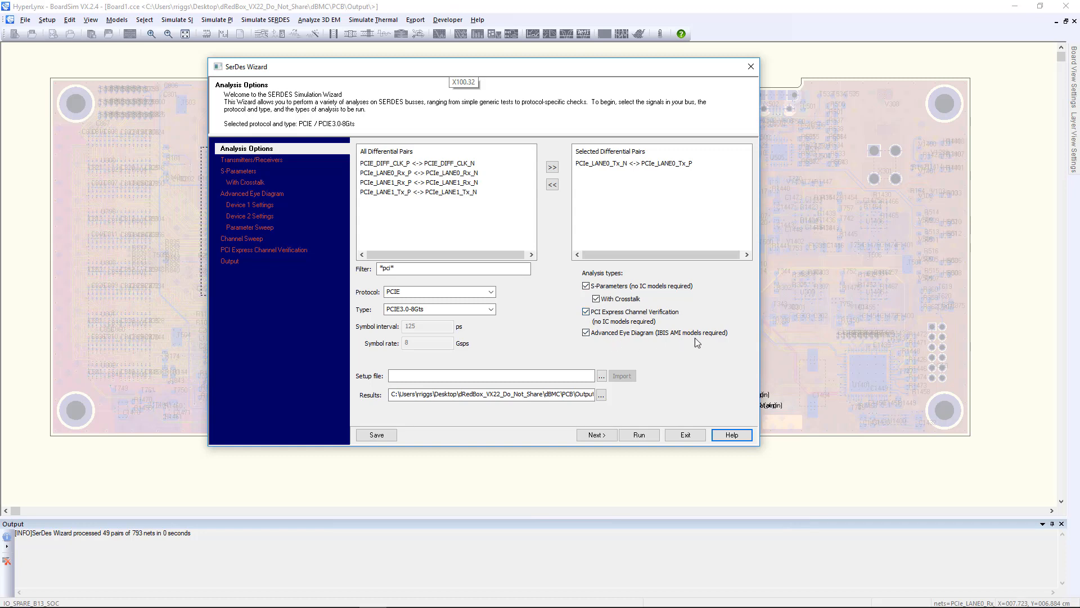
mouse_move(313, 168)
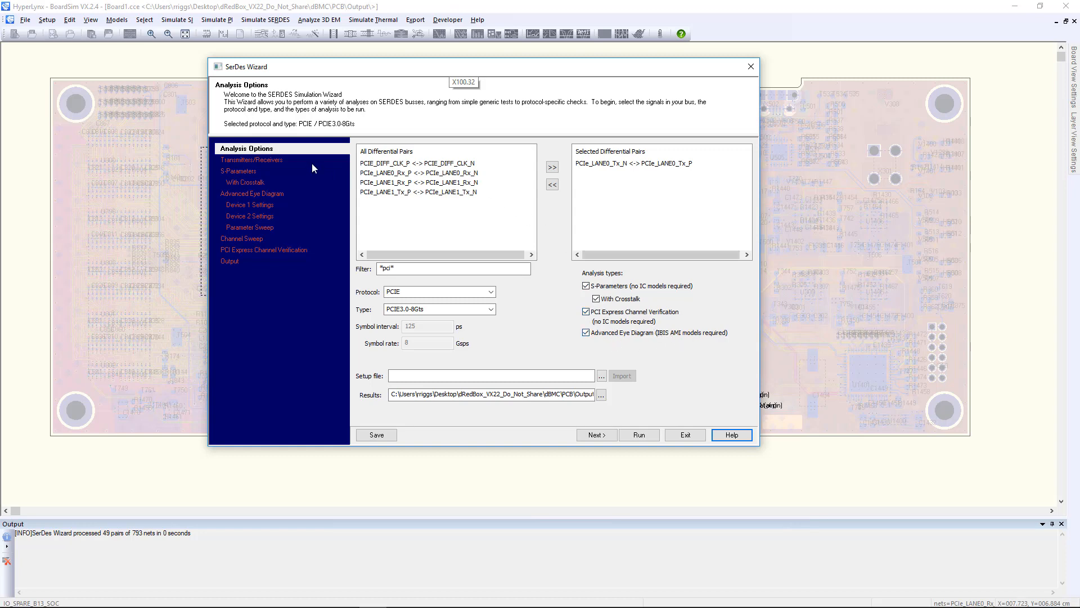
click(252, 193)
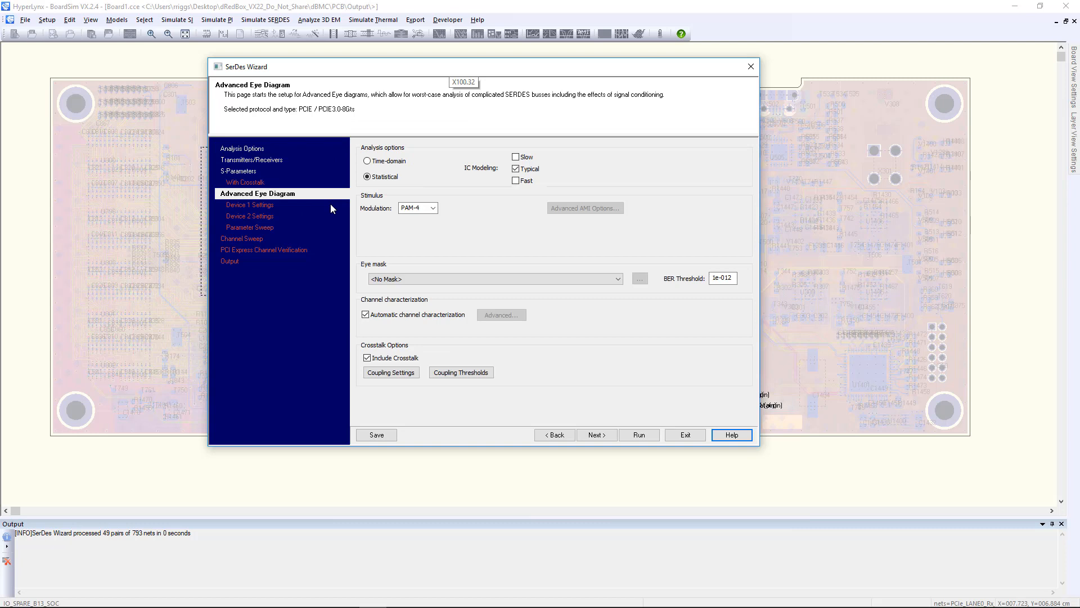
Step: Keep PAM-4 modulation for the advanced eye, run all analyses, and exit when finished
click(434, 207)
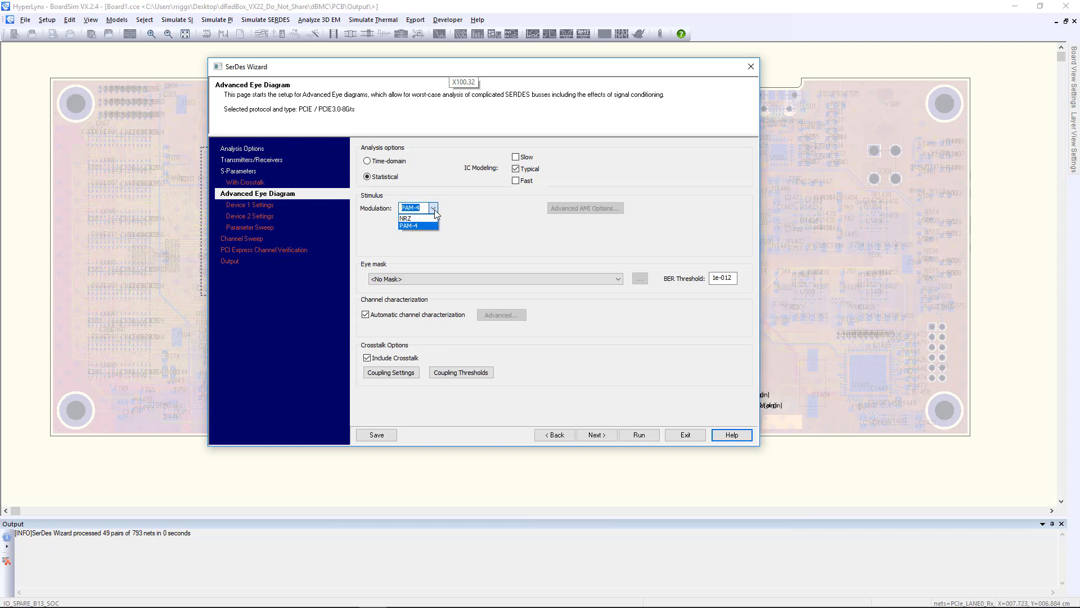
click(410, 225)
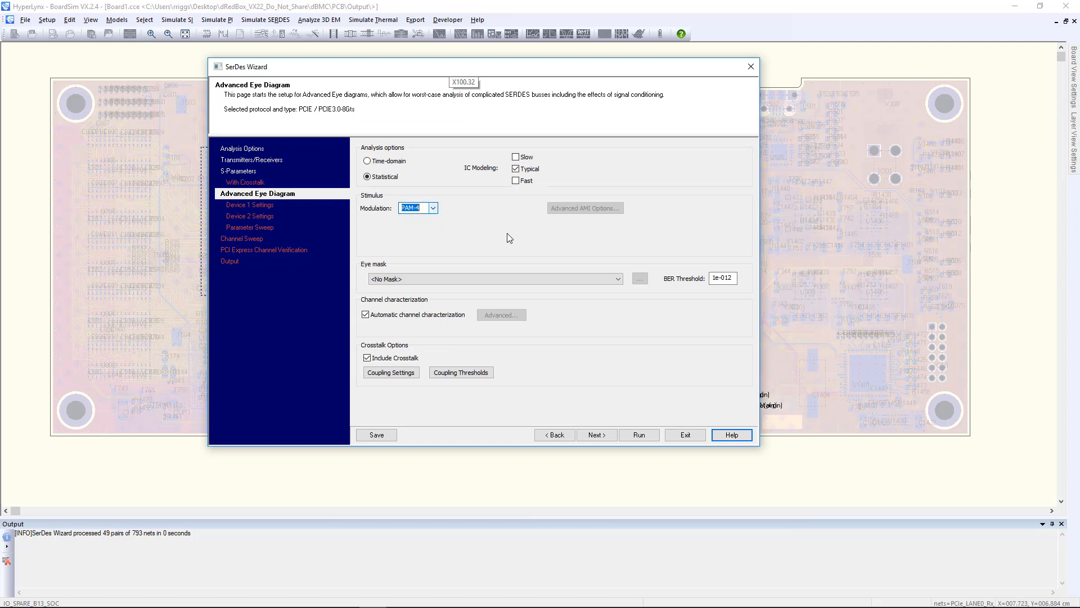
click(616, 278)
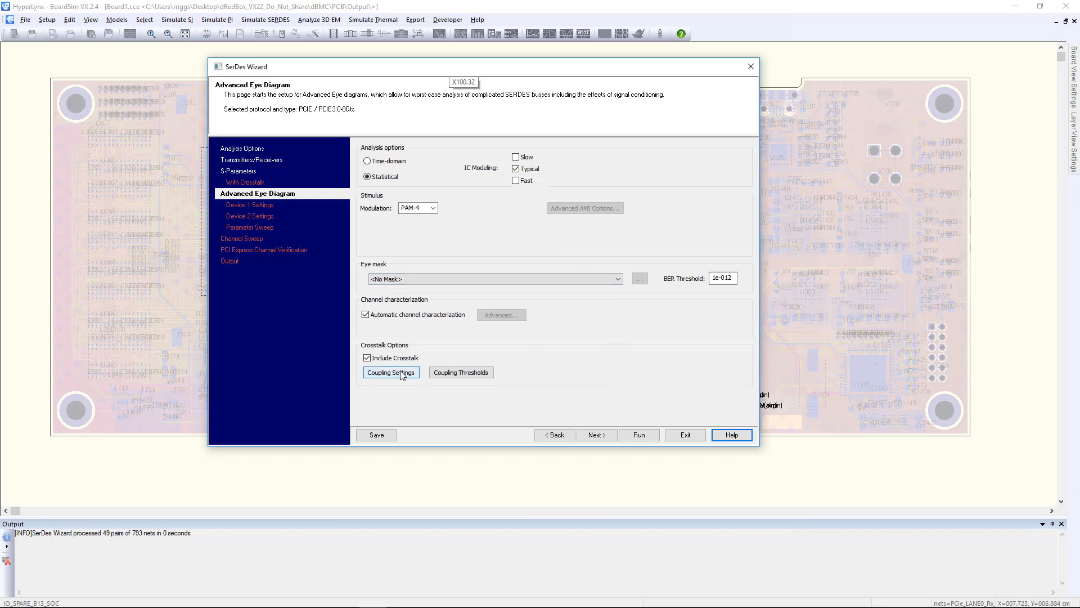
mouse_move(298, 206)
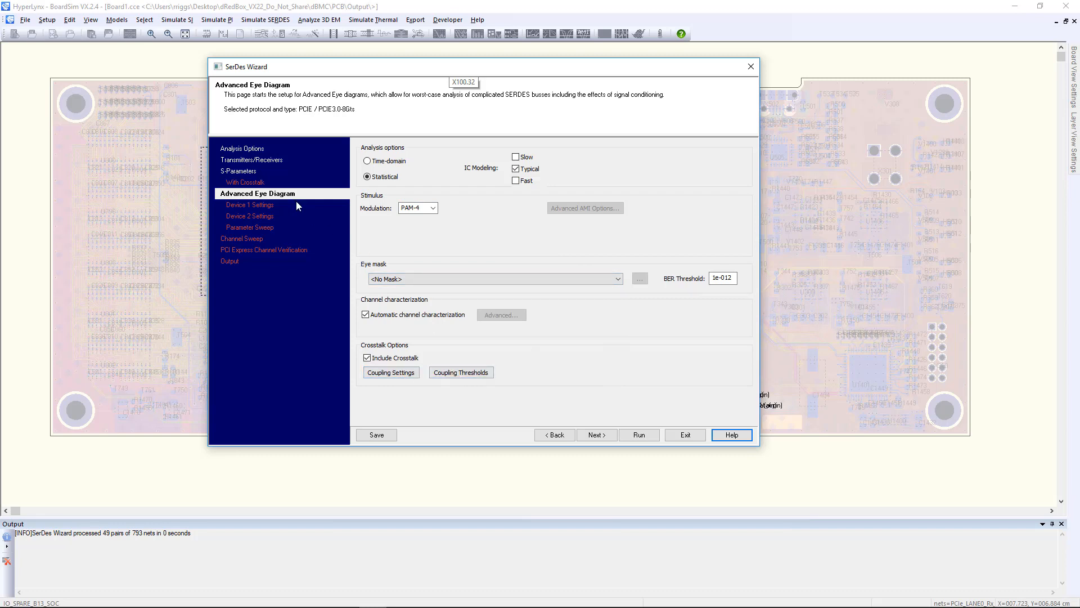
click(638, 435)
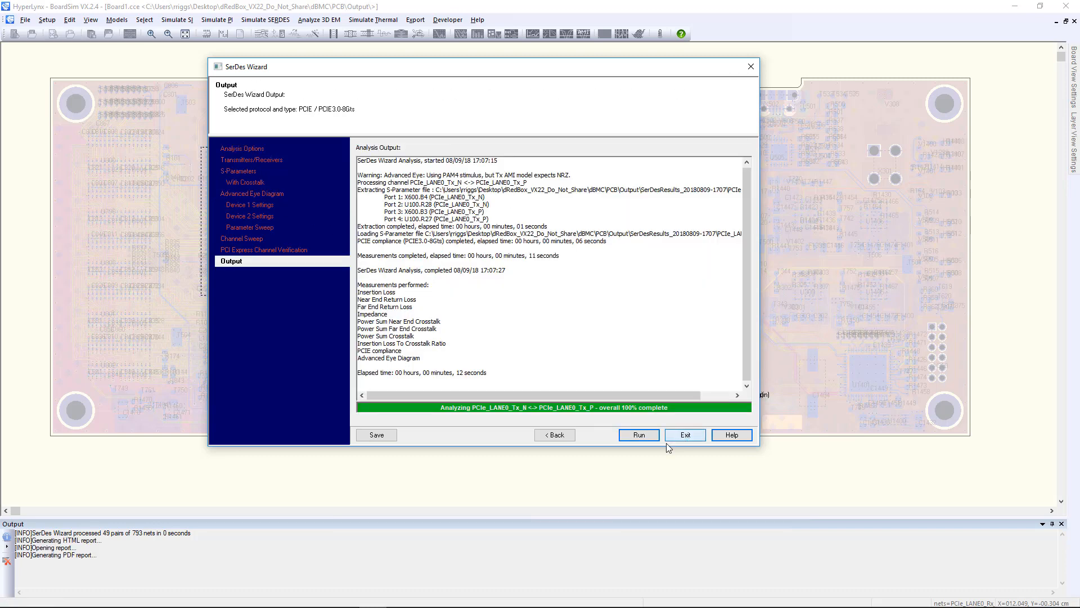
click(684, 435)
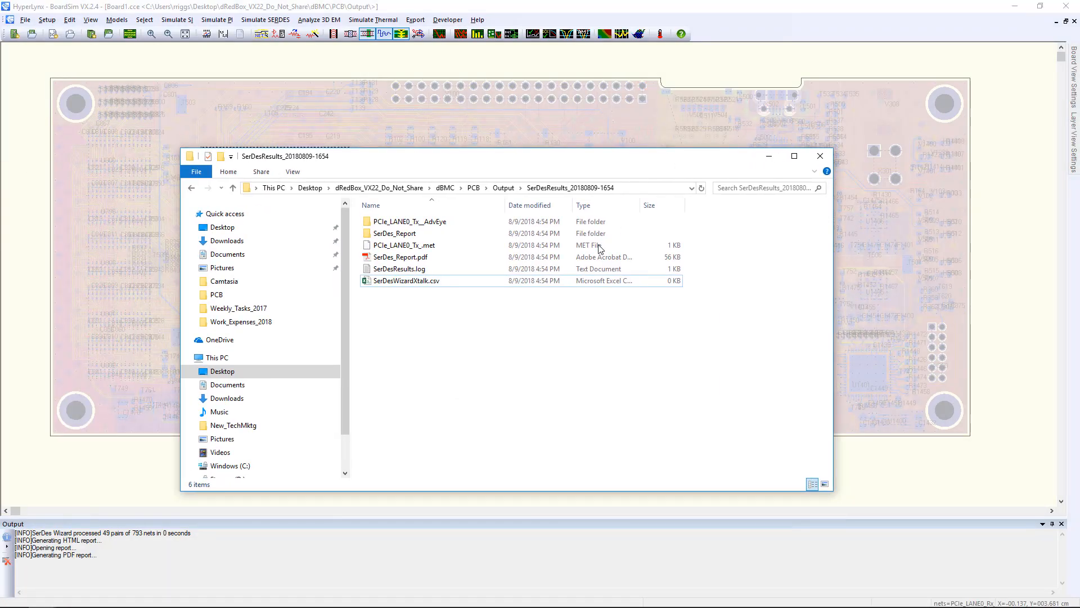
click(405, 280)
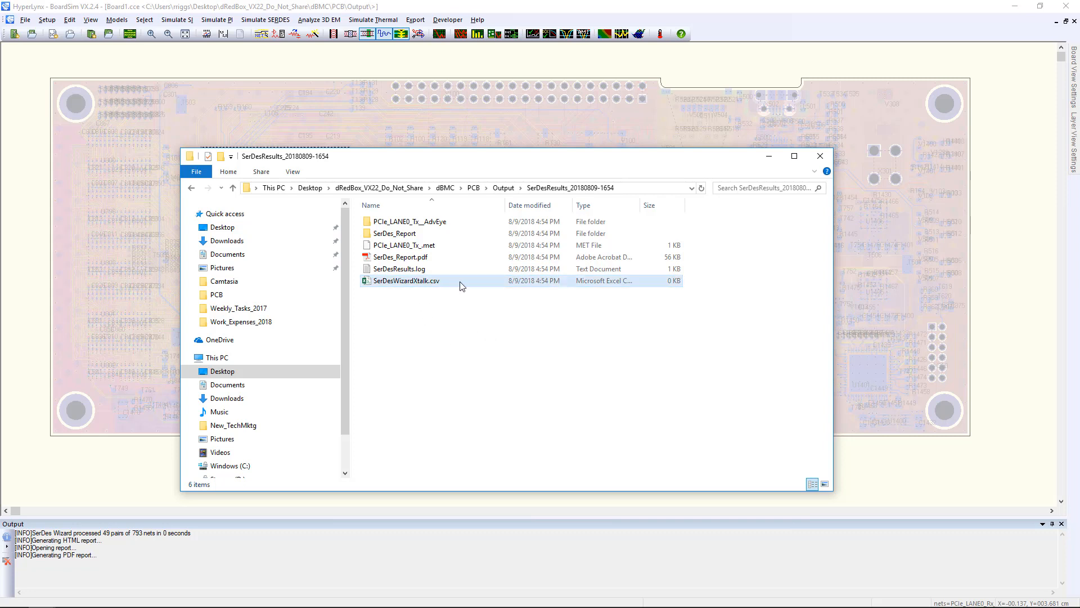
click(401, 257)
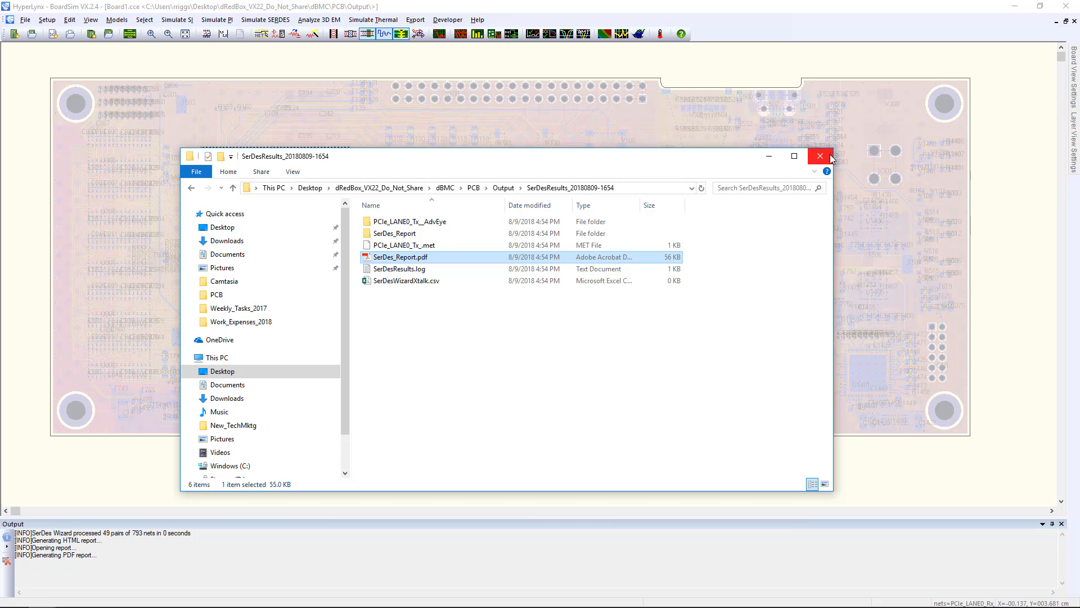
mouse_move(820, 156)
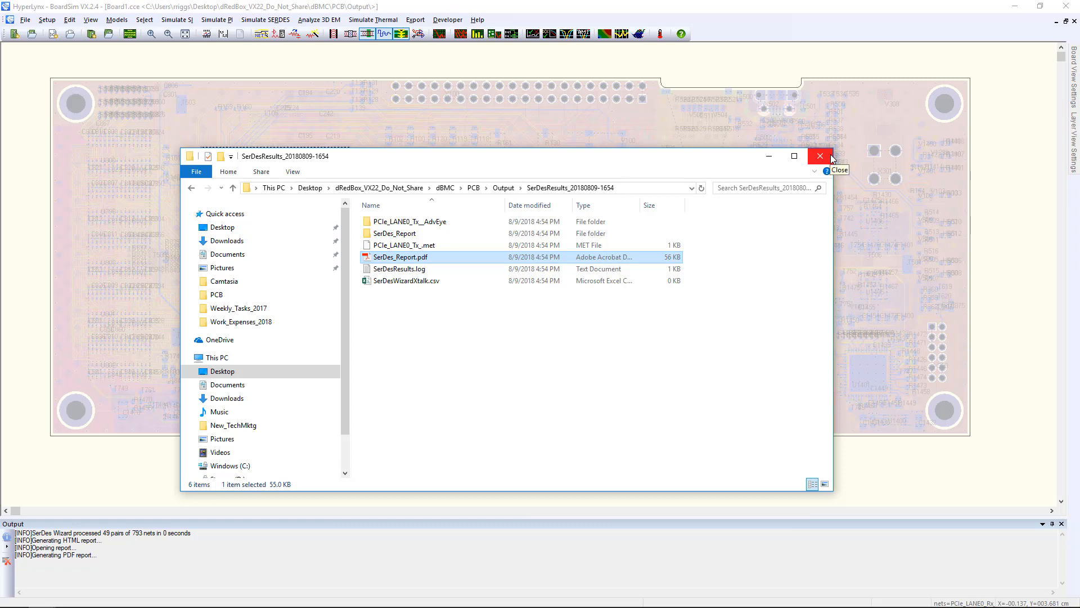